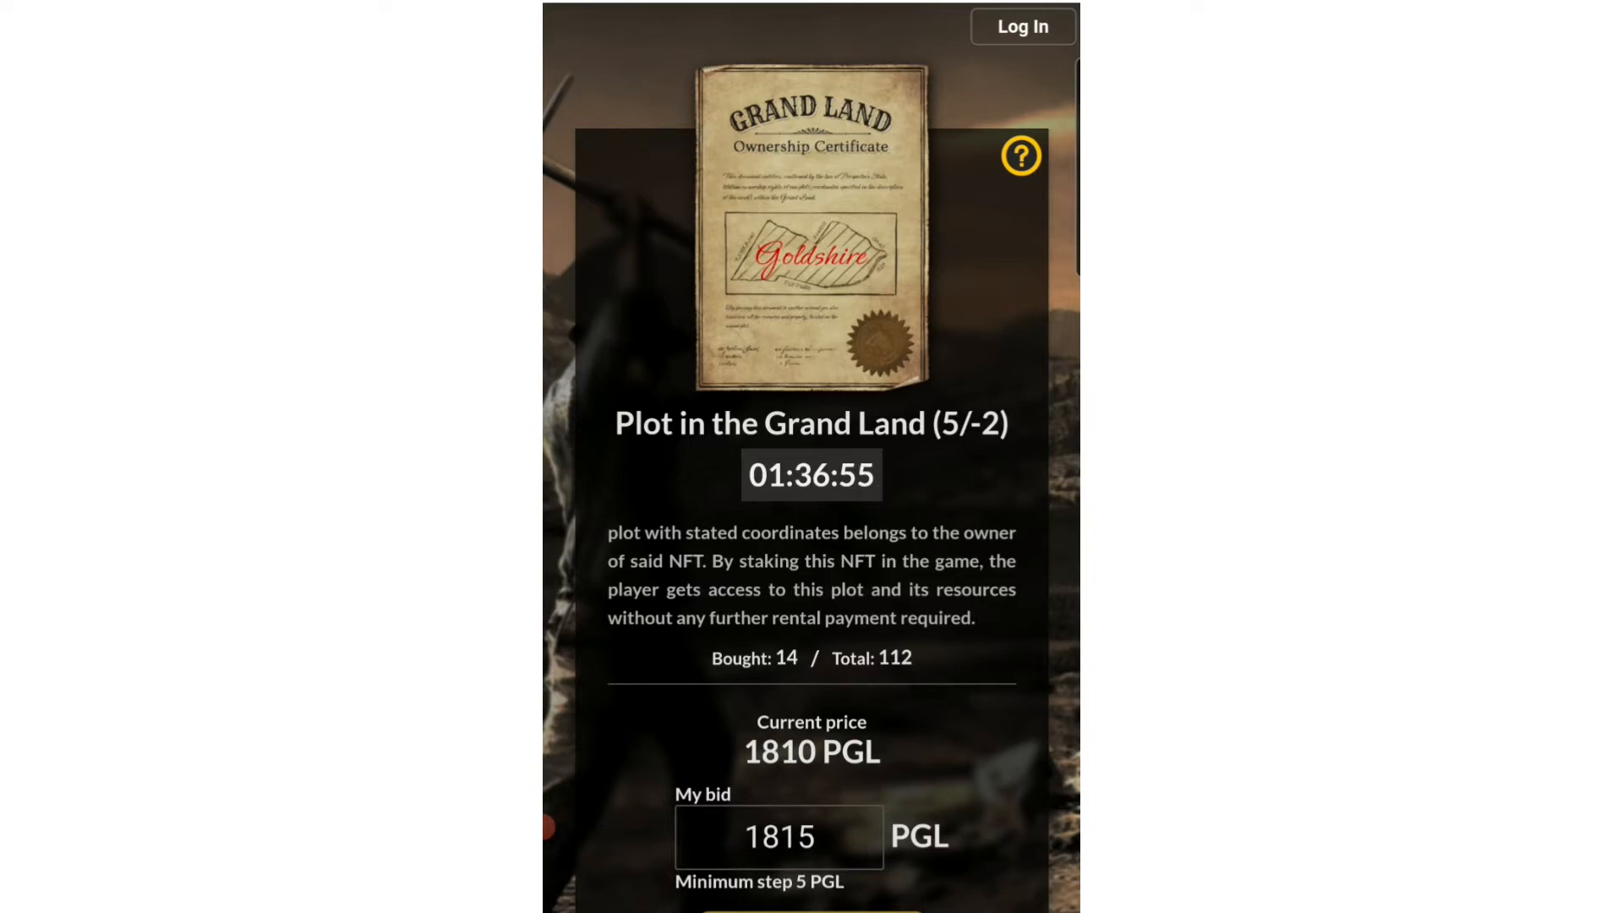
scroll(down, 3)
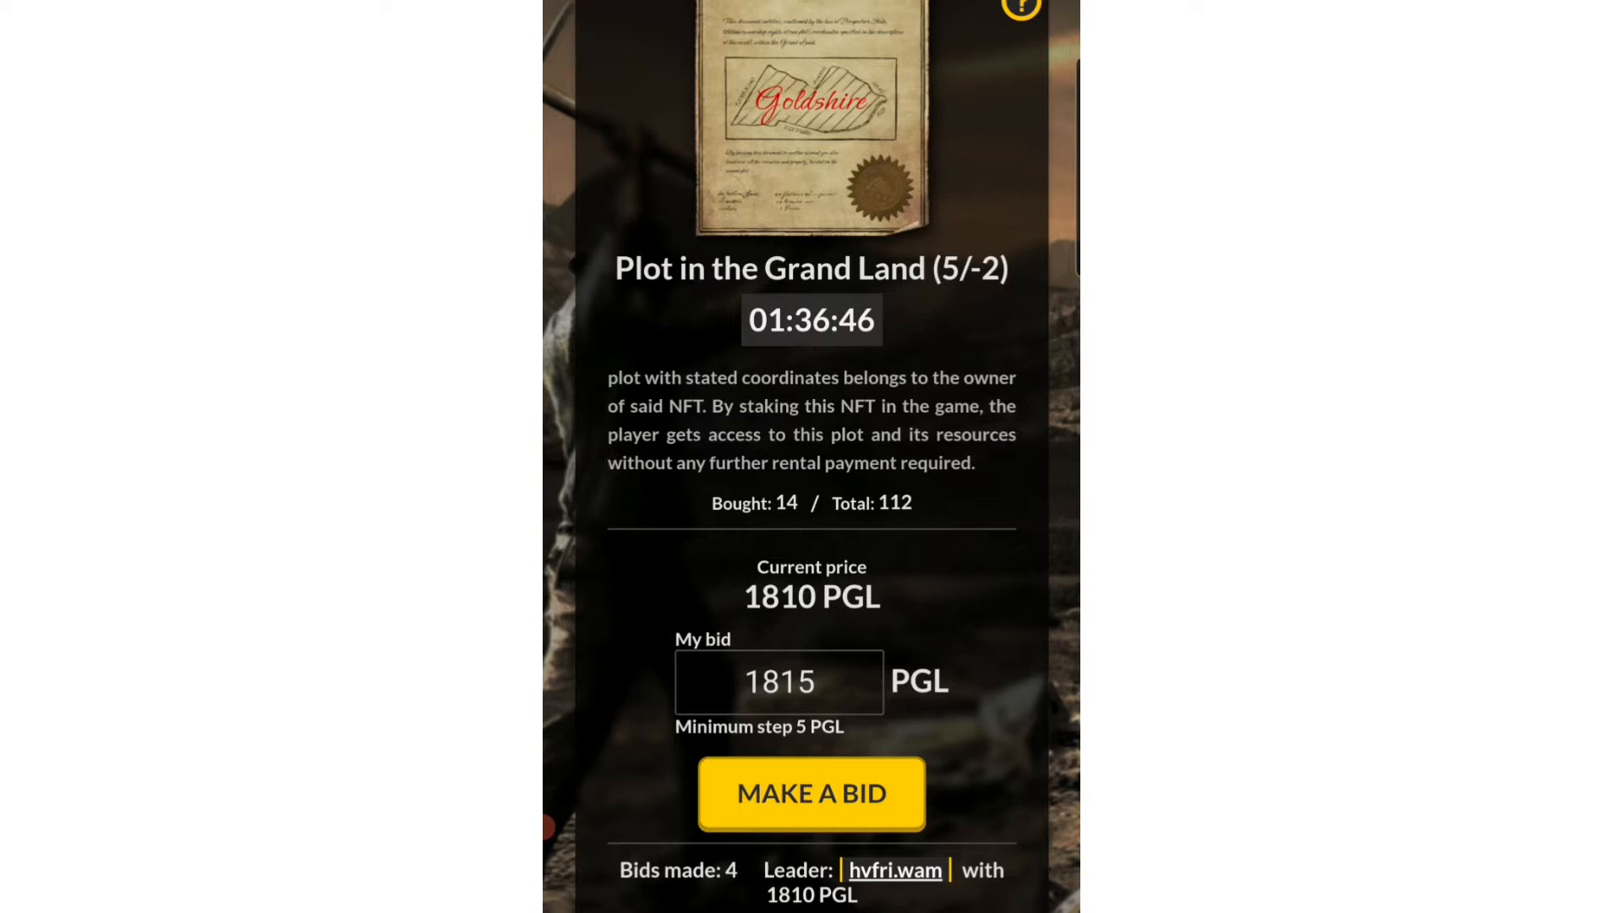
scroll(down, 3)
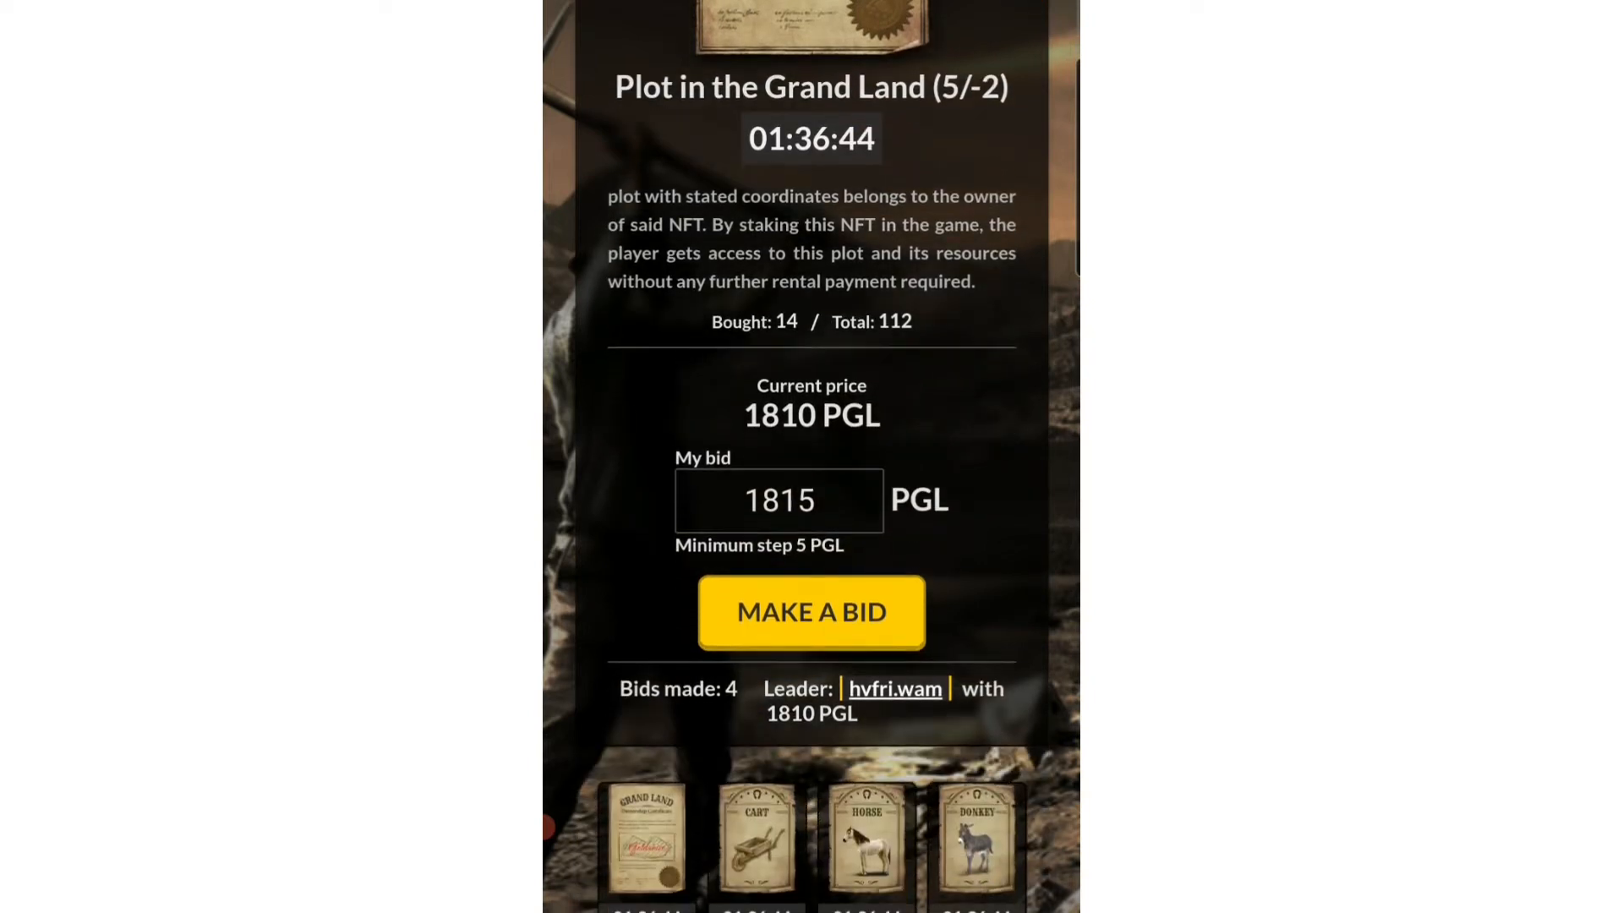
scroll(down, 3)
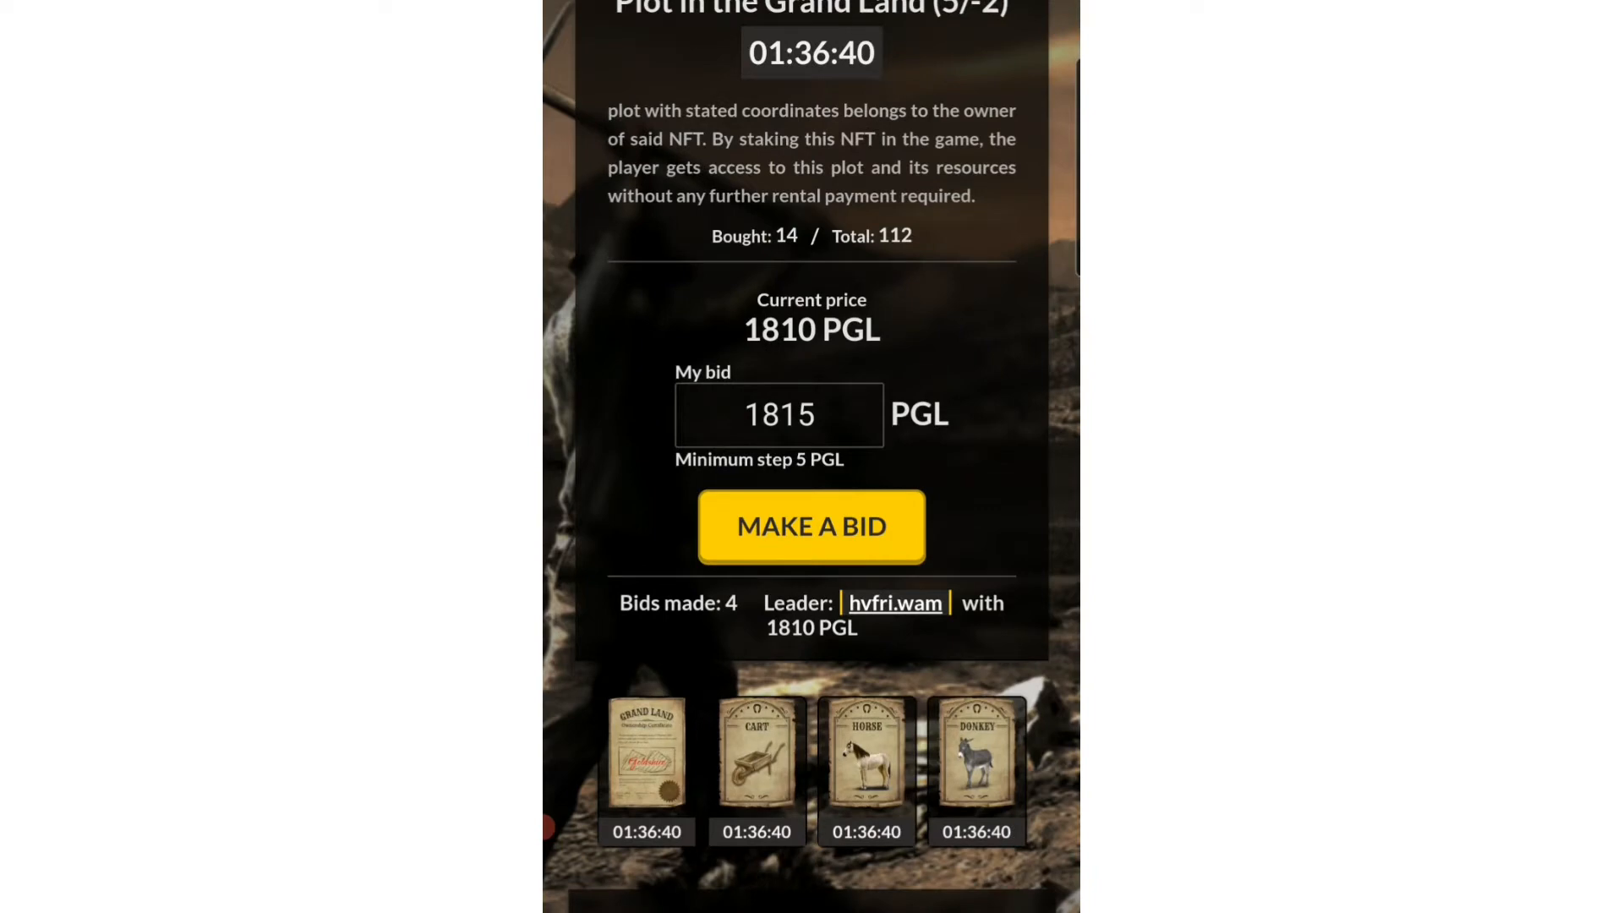
scroll(down, 3)
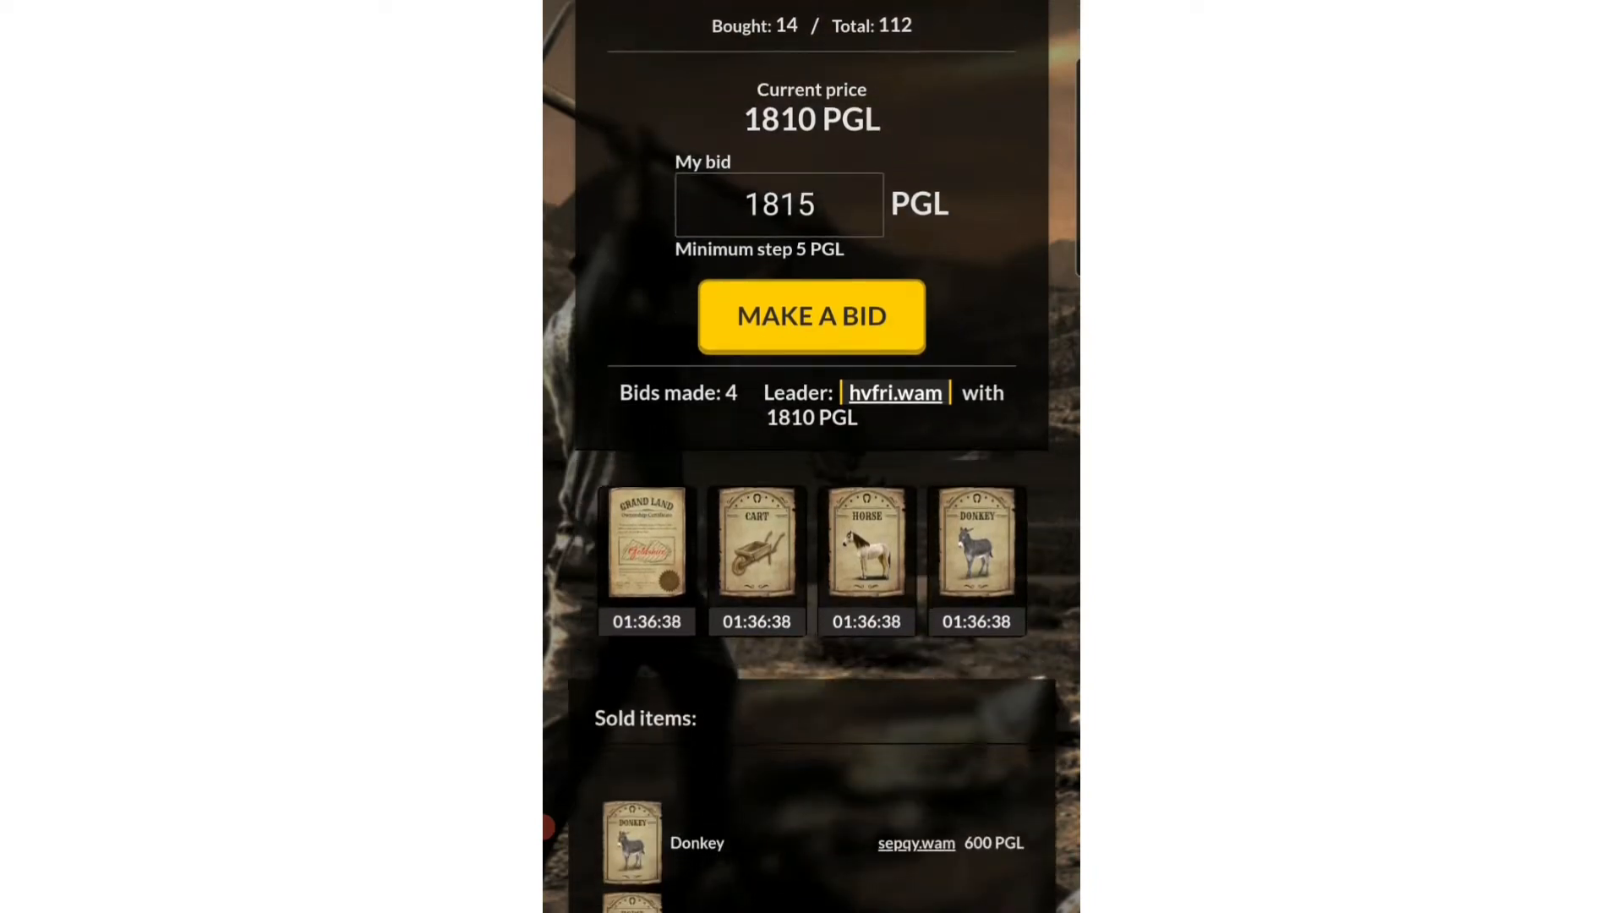
scroll(down, 3)
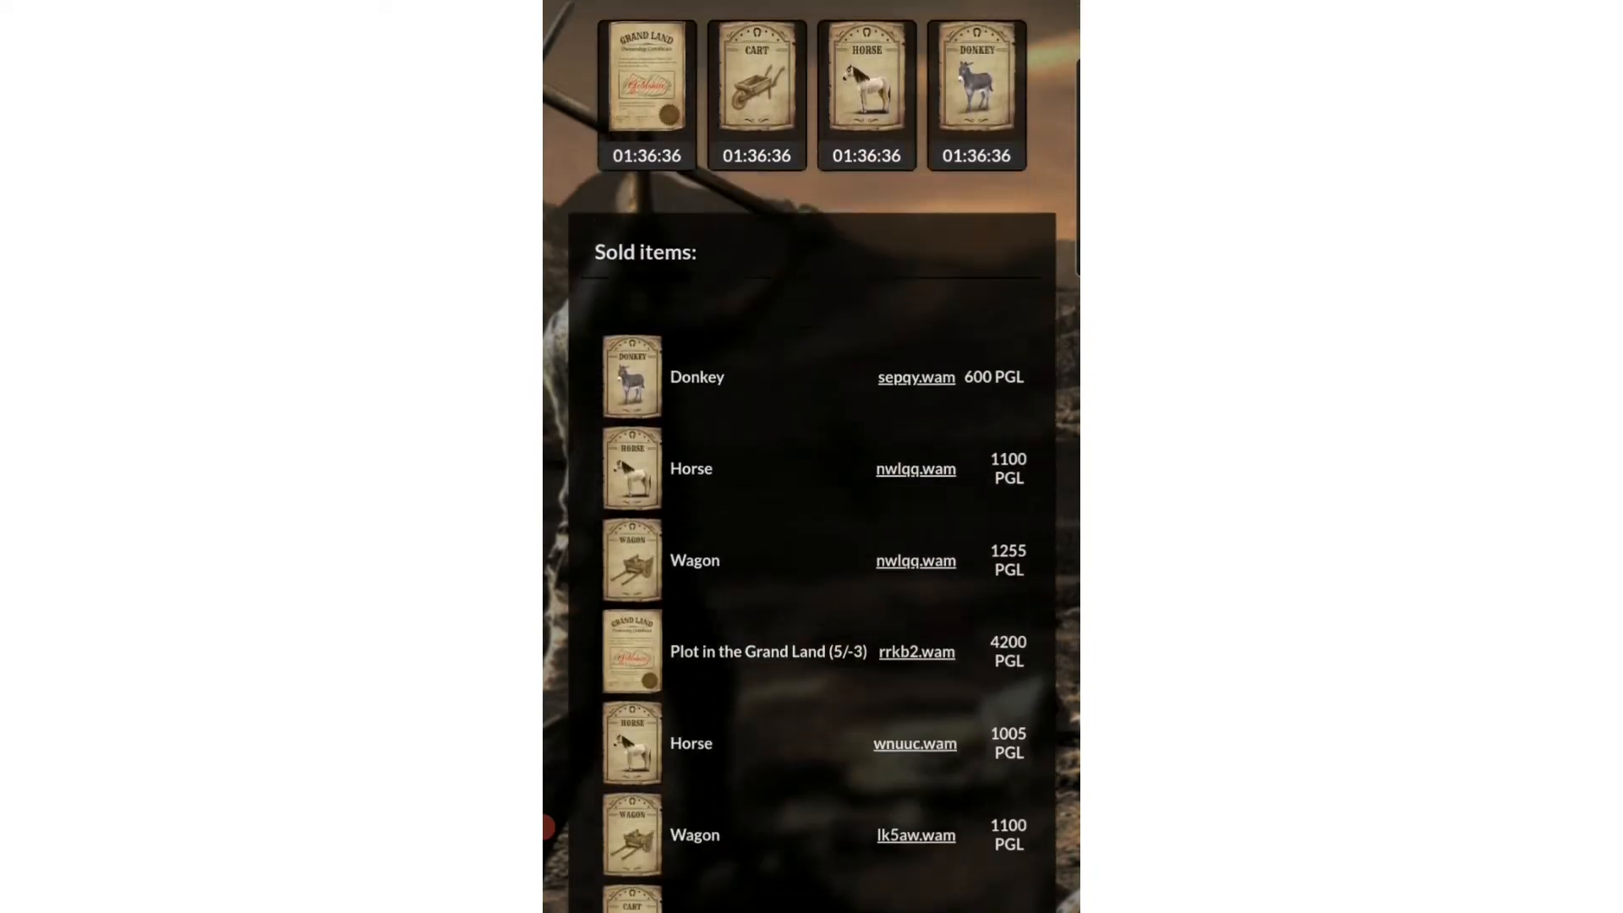
scroll(down, 3)
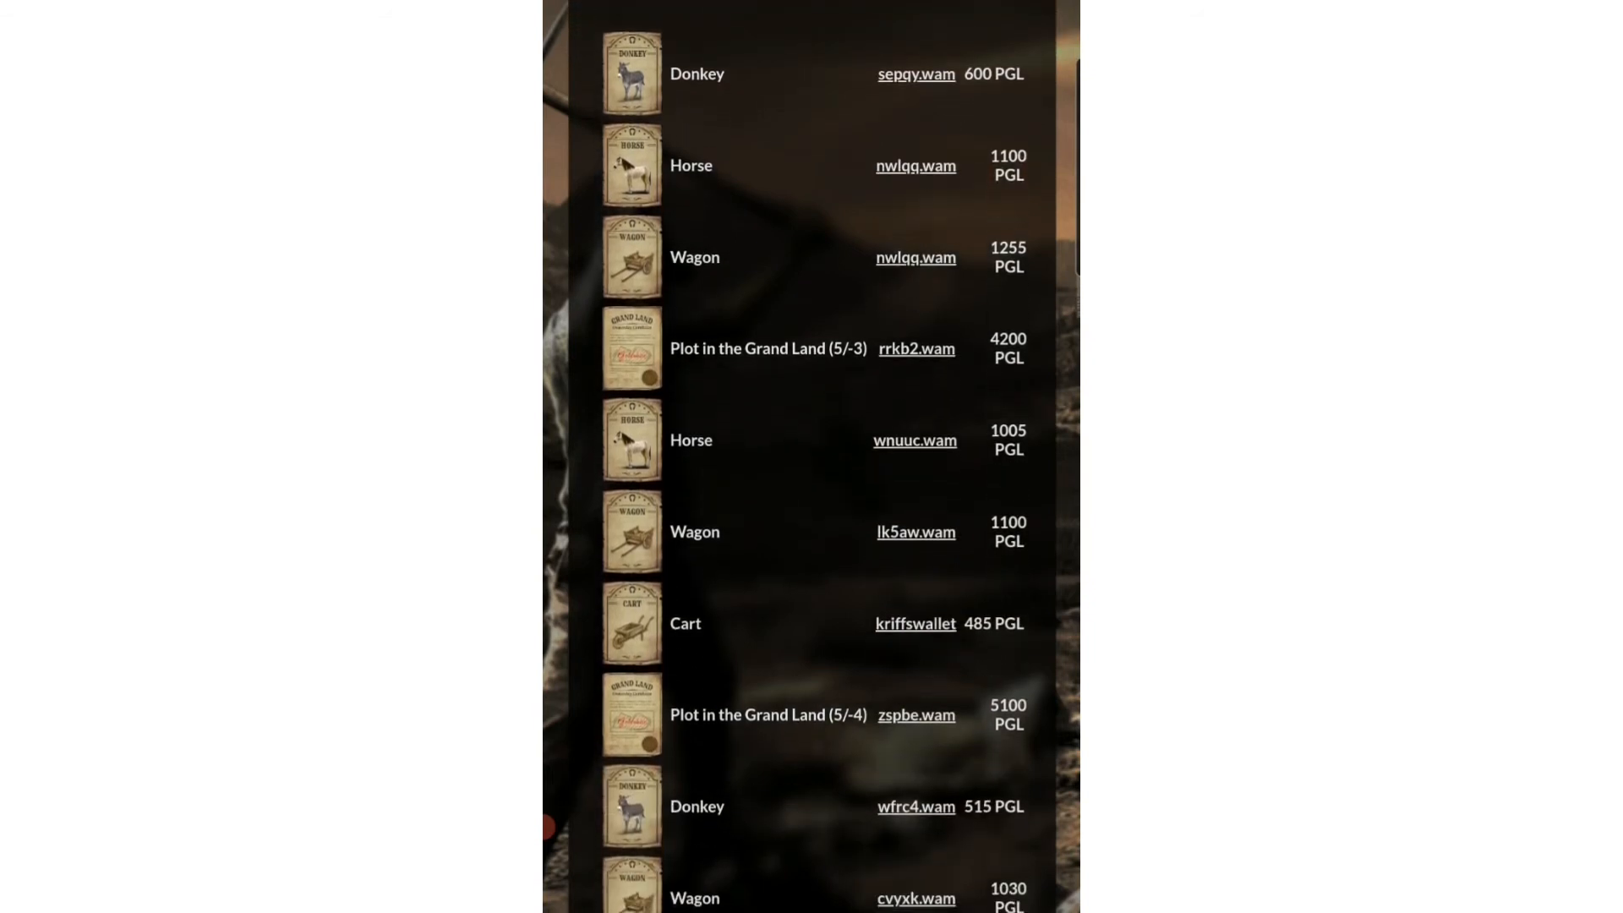
scroll(down, 3)
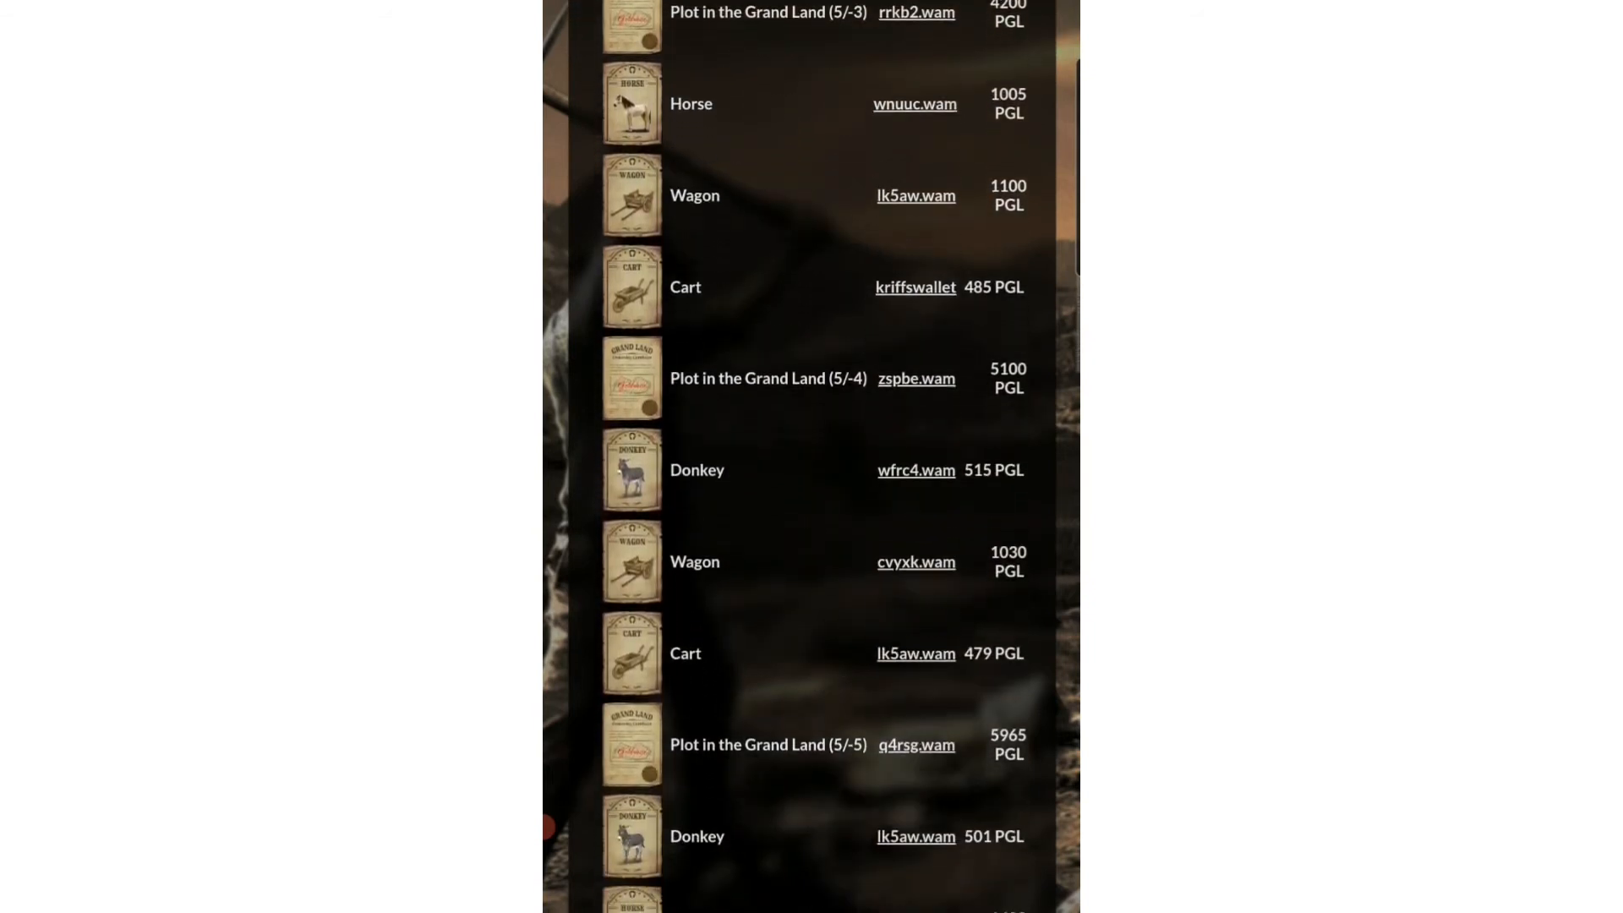
scroll(down, 3)
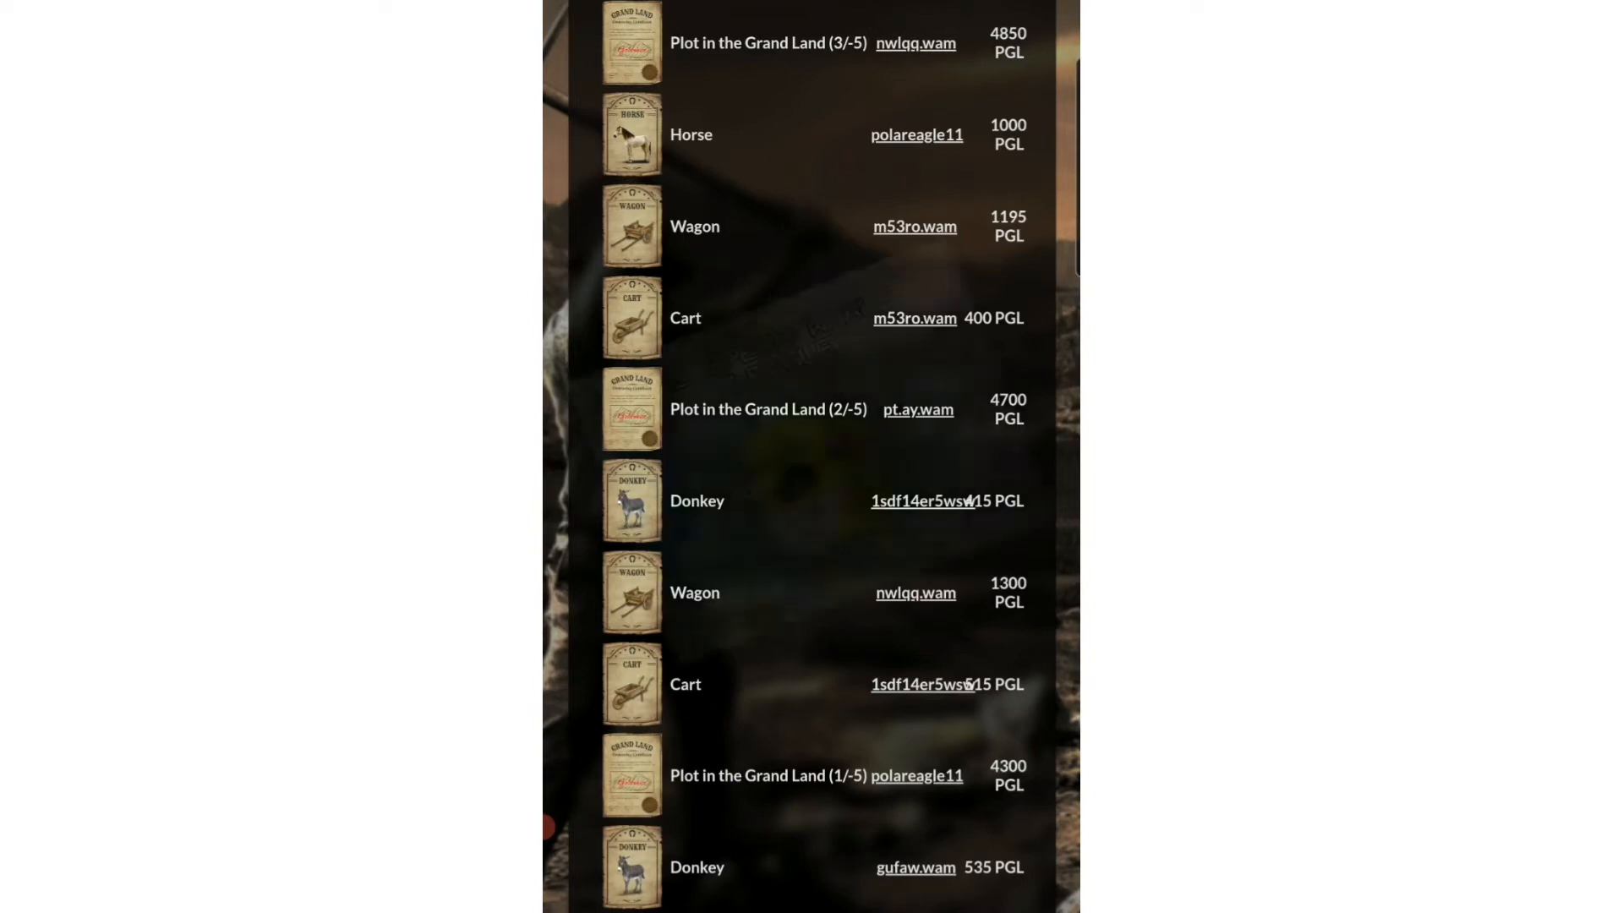
scroll(down, 3)
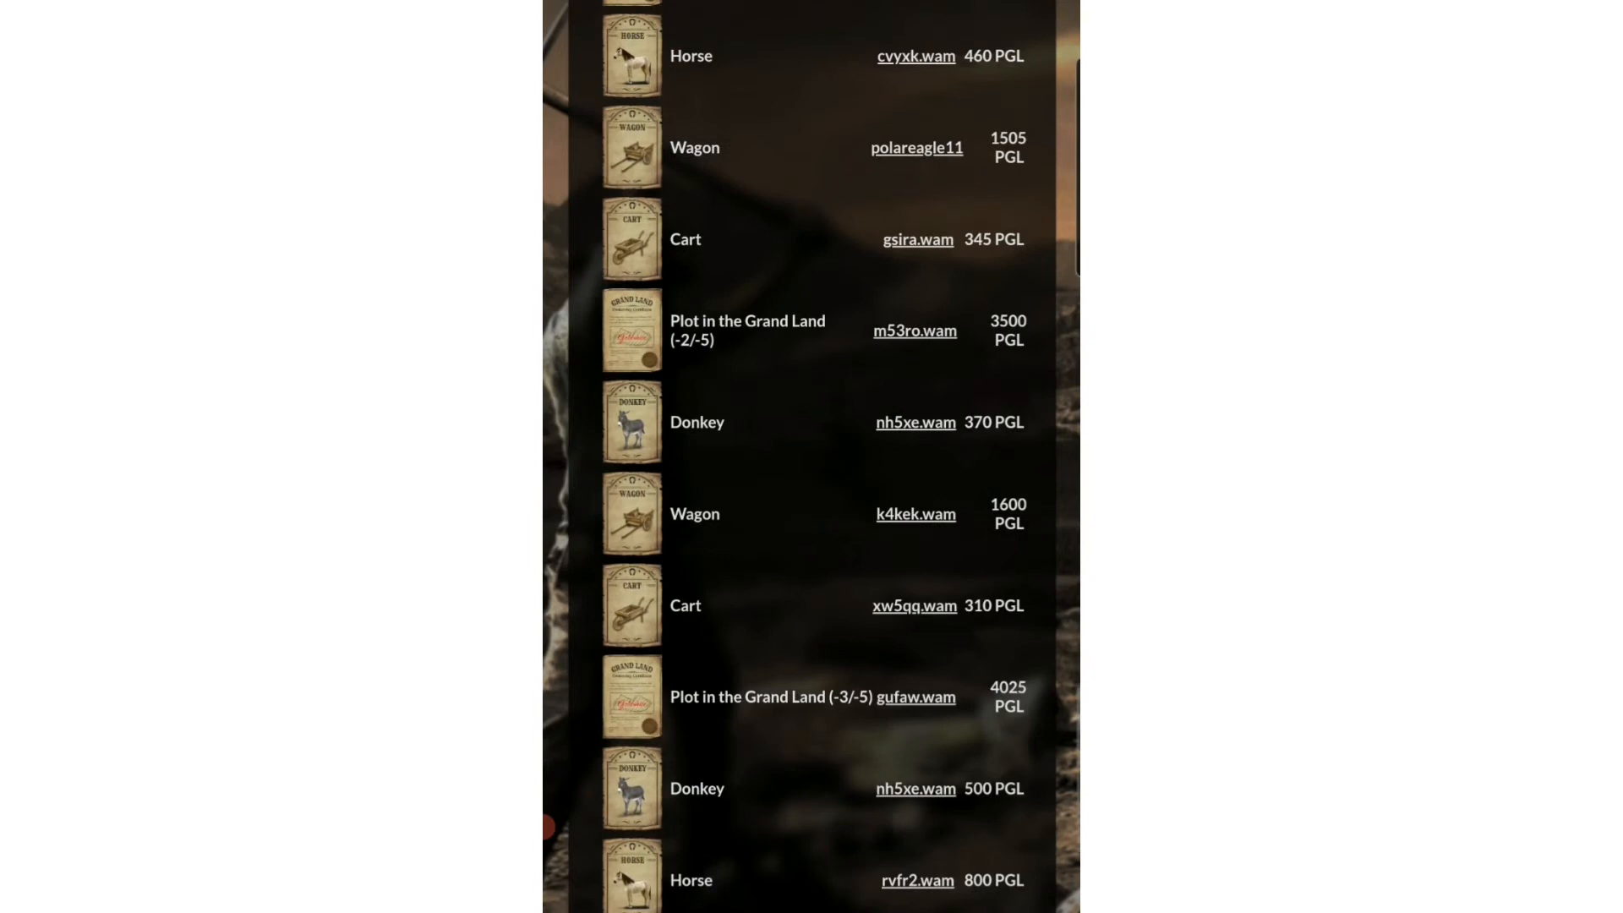
scroll(down, 3)
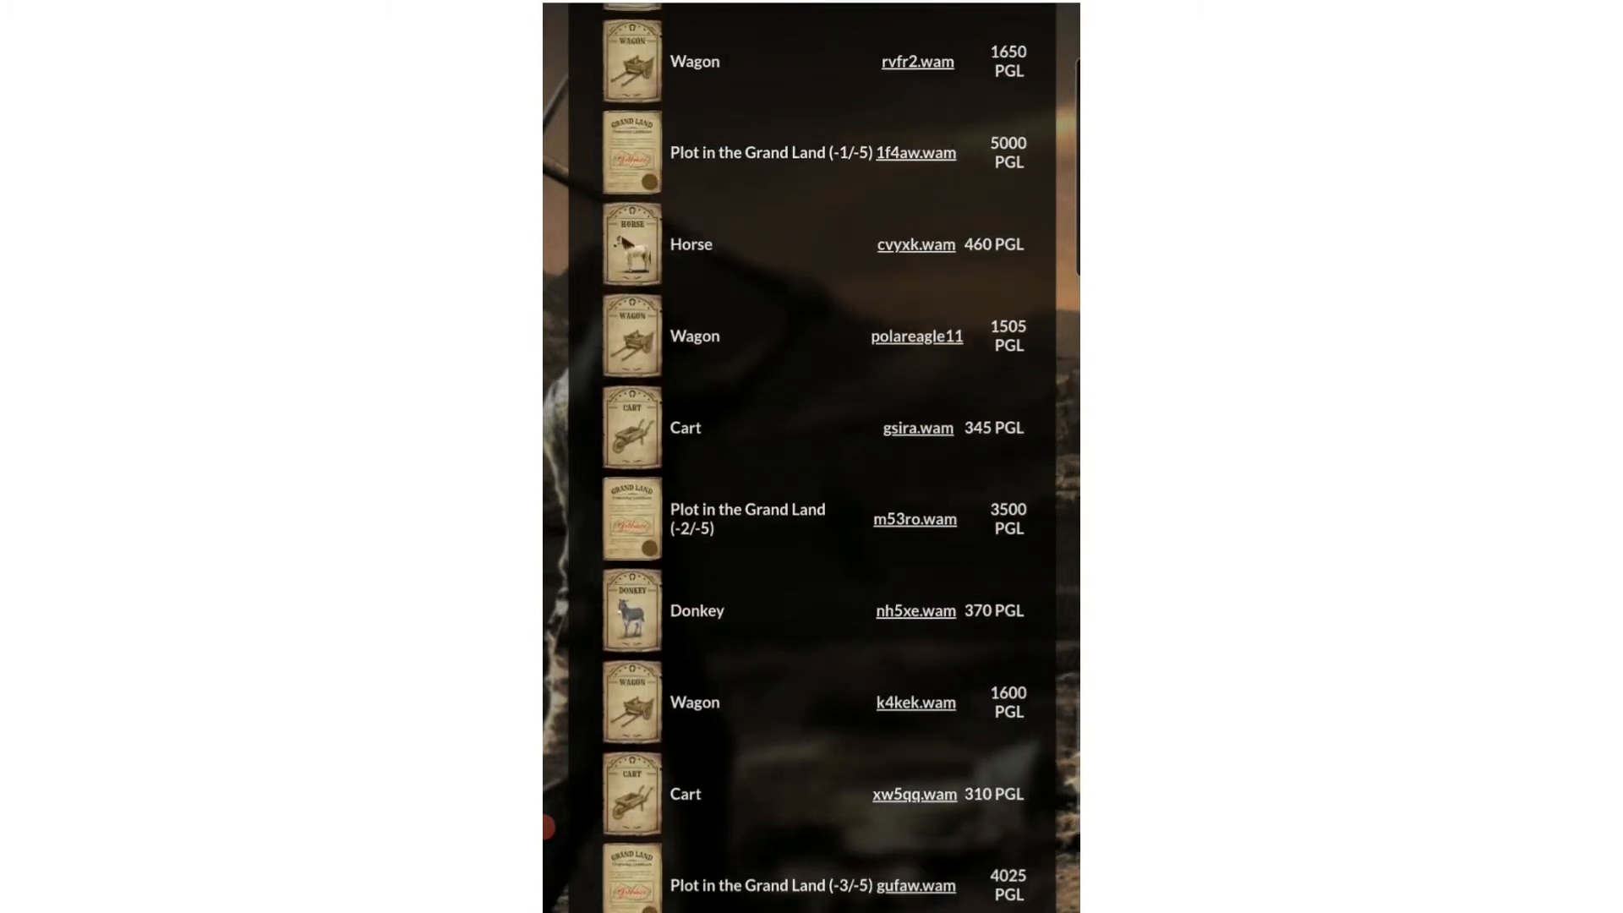
scroll(down, 3)
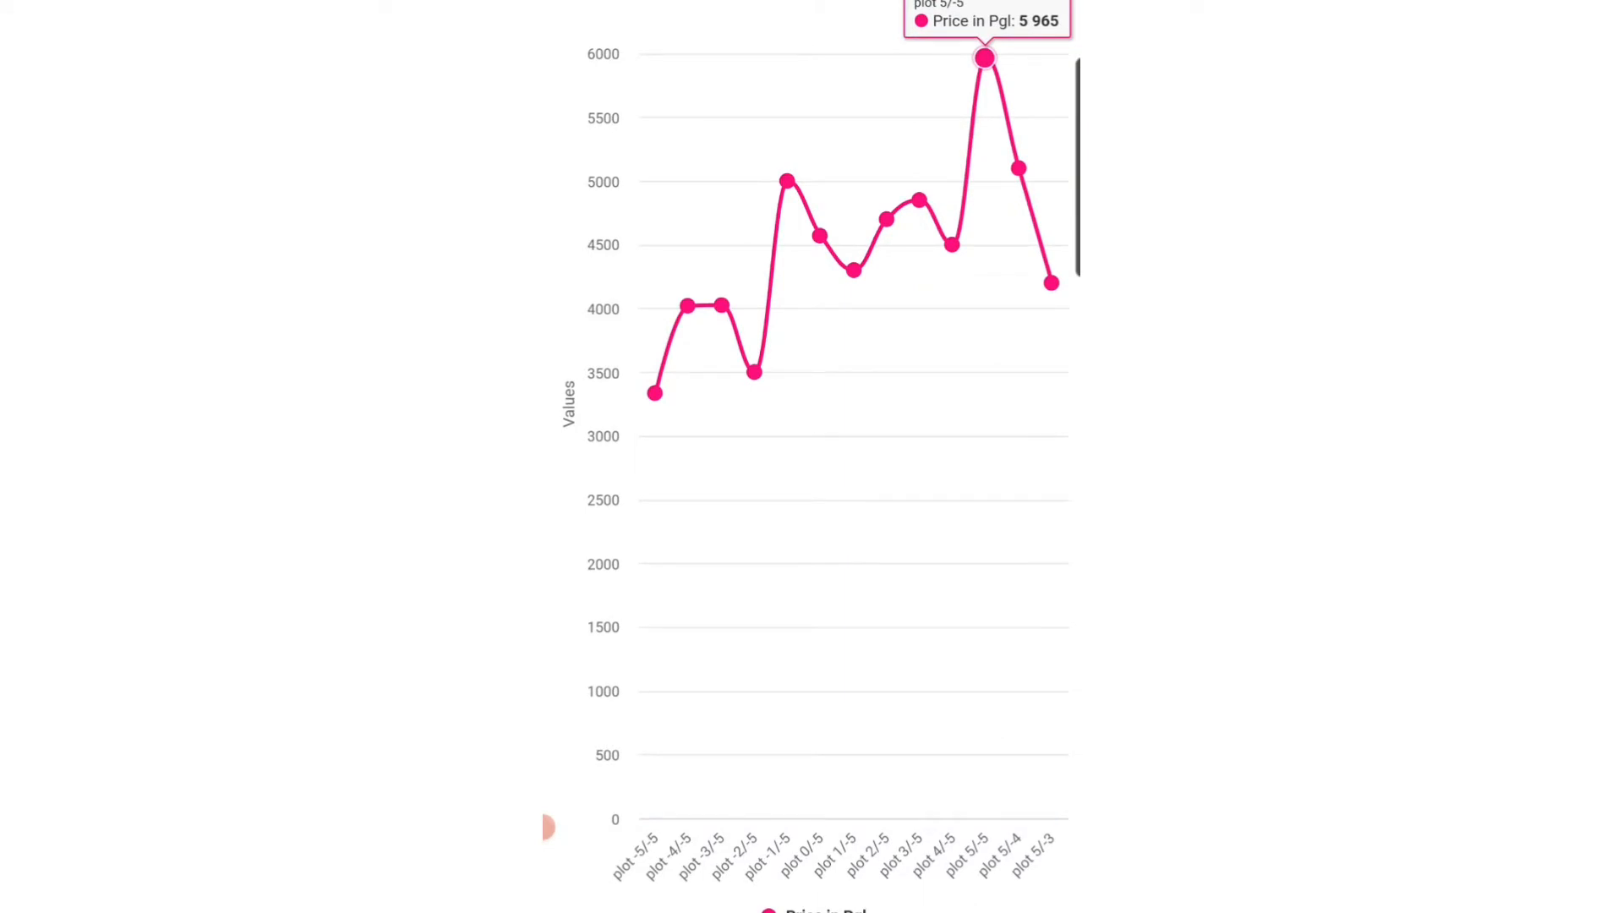
mouse_move(654, 394)
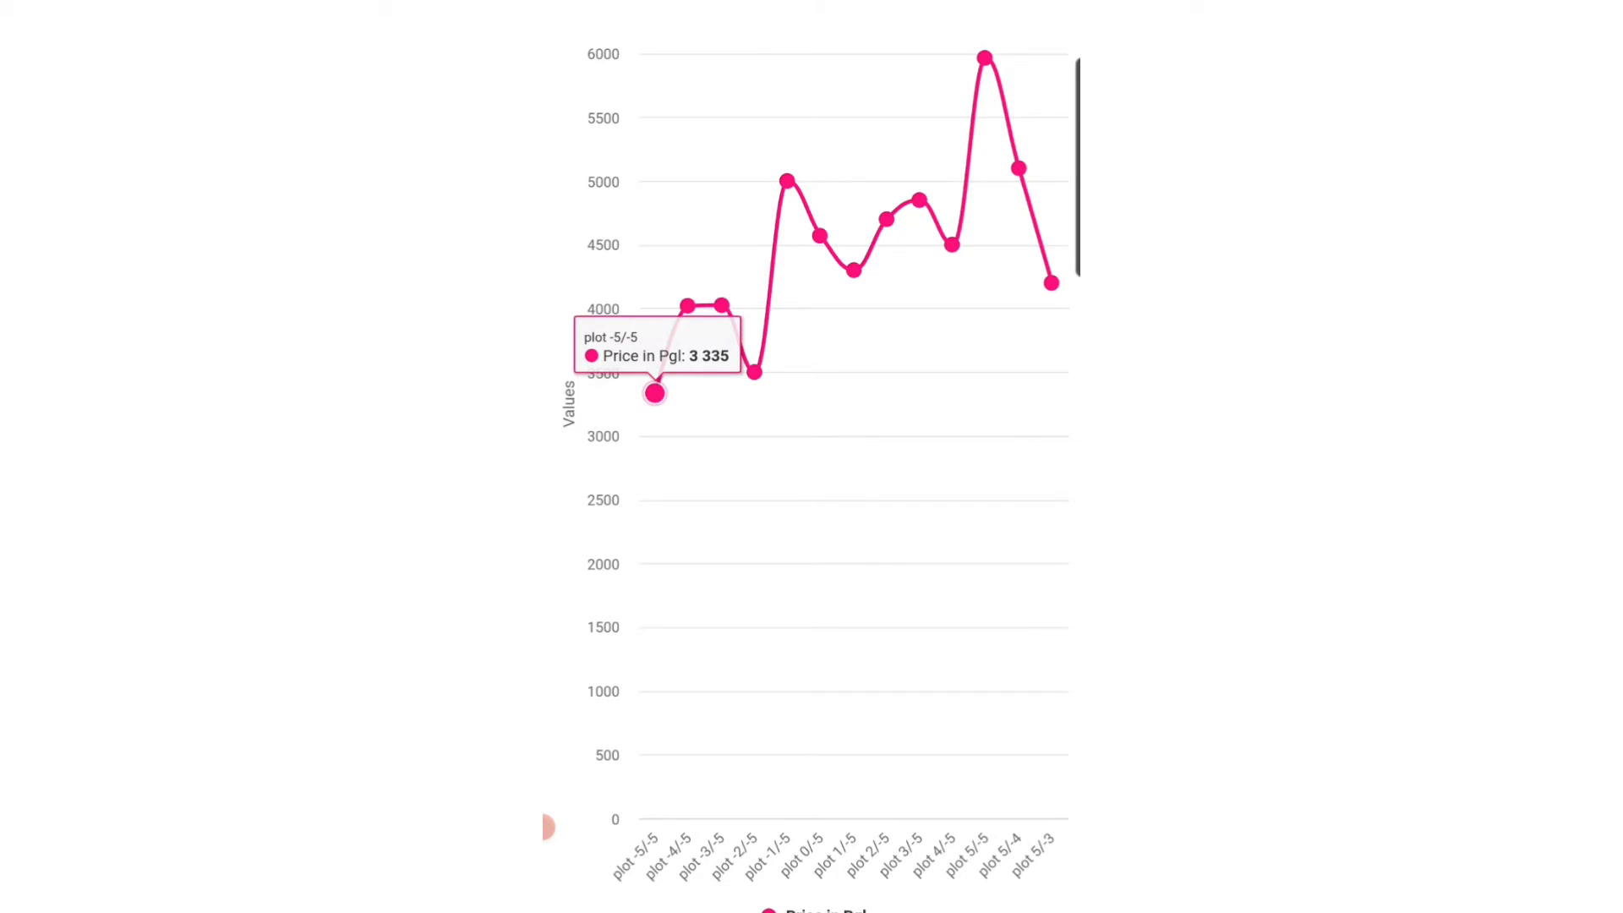
mouse_move(722, 306)
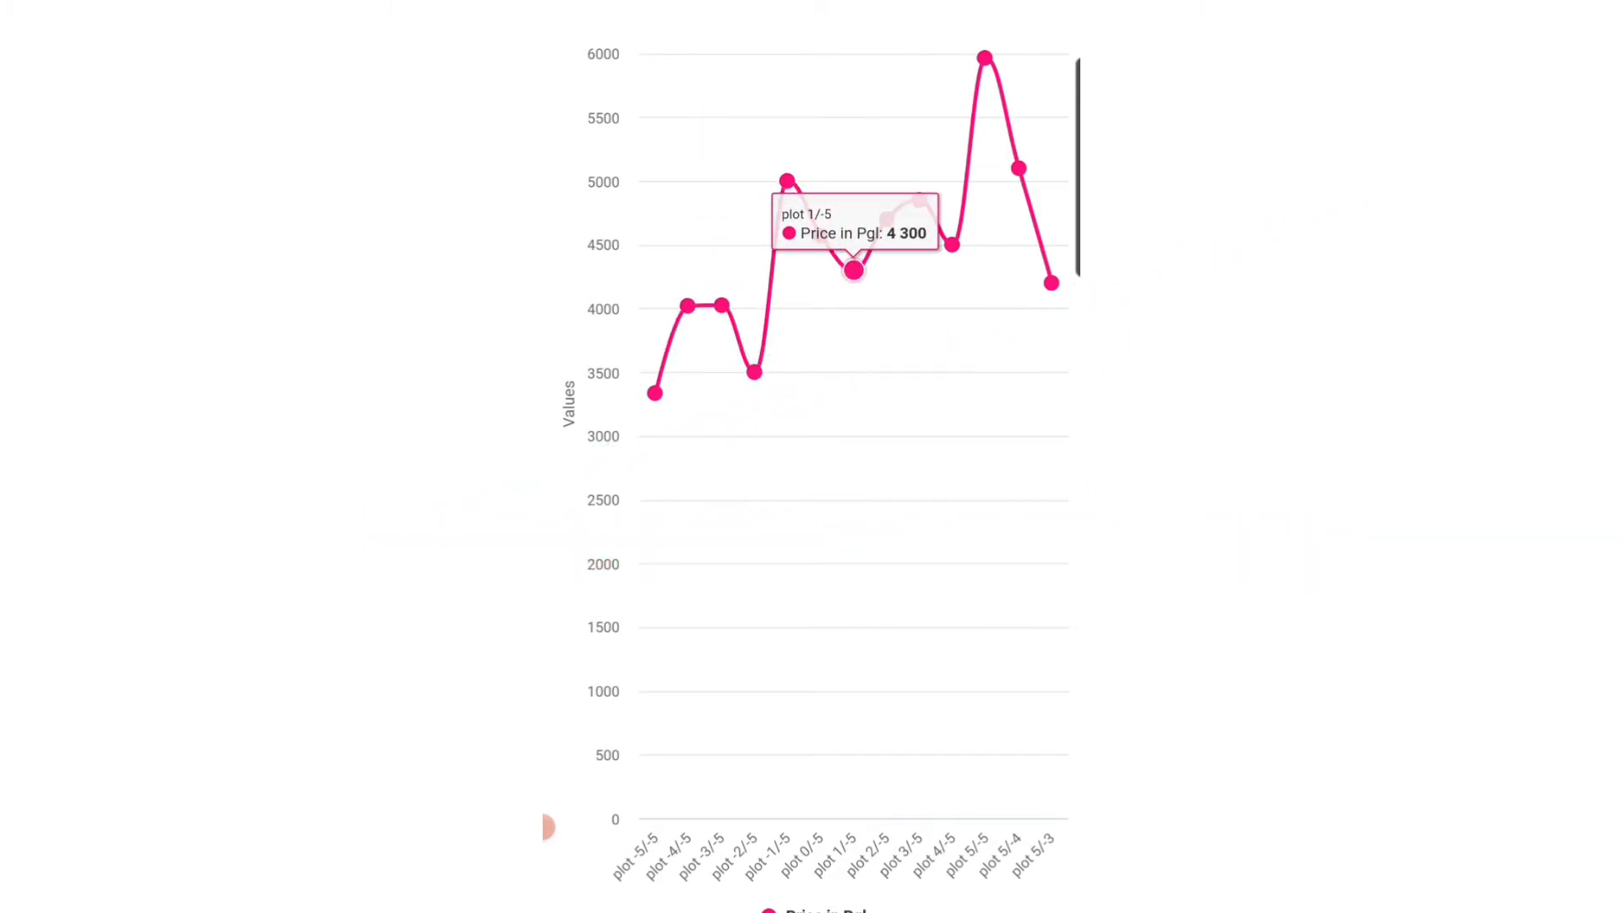
mouse_move(984, 58)
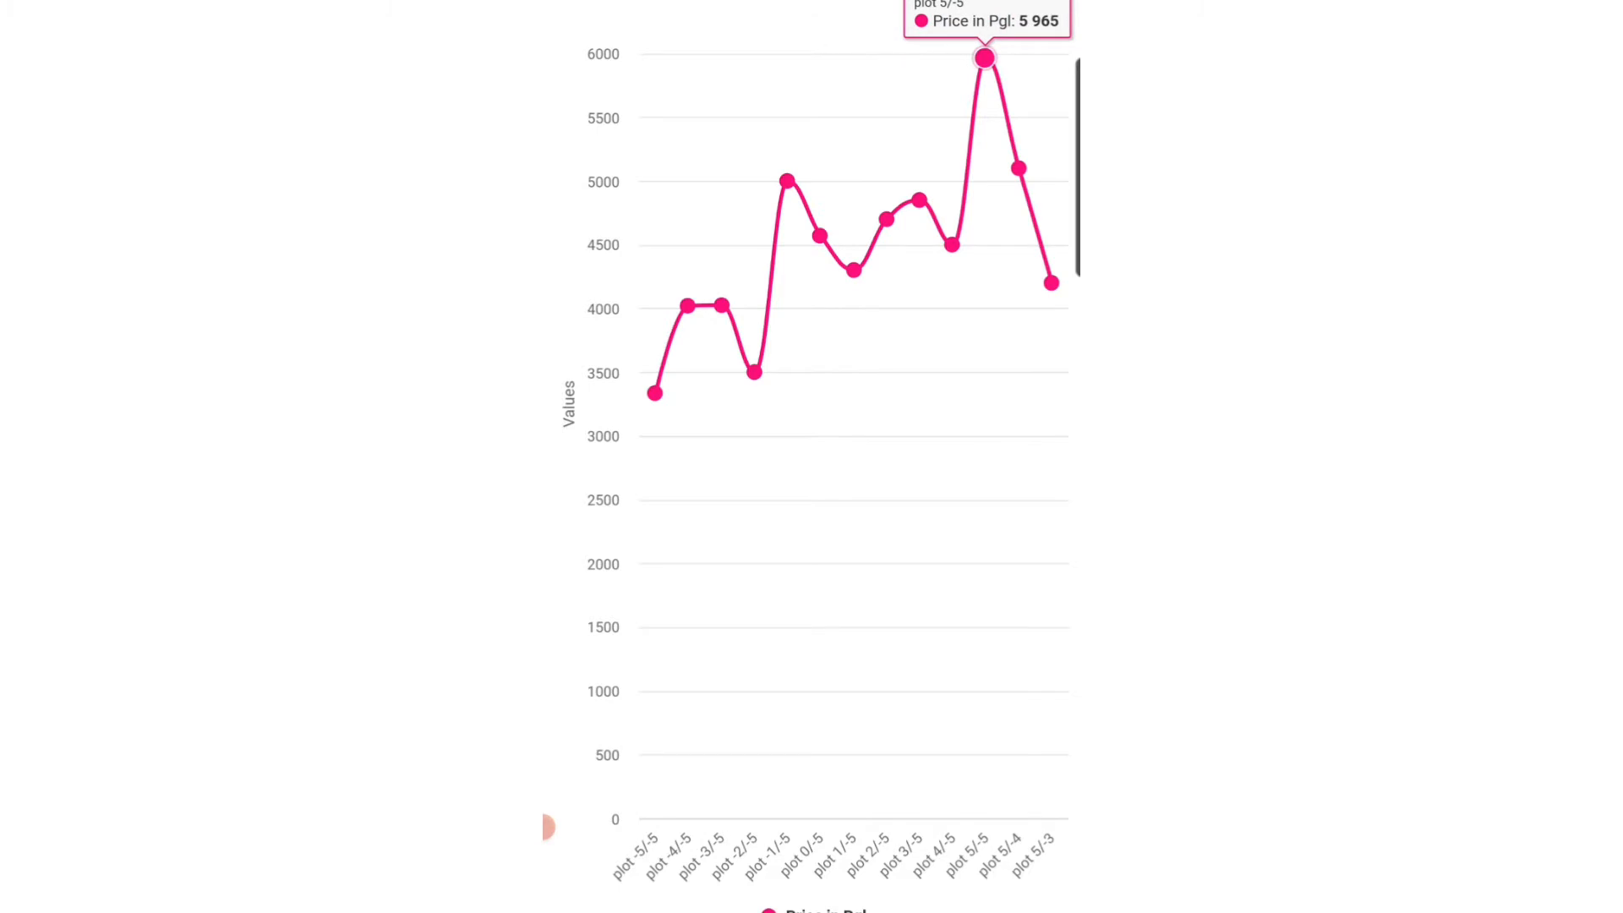